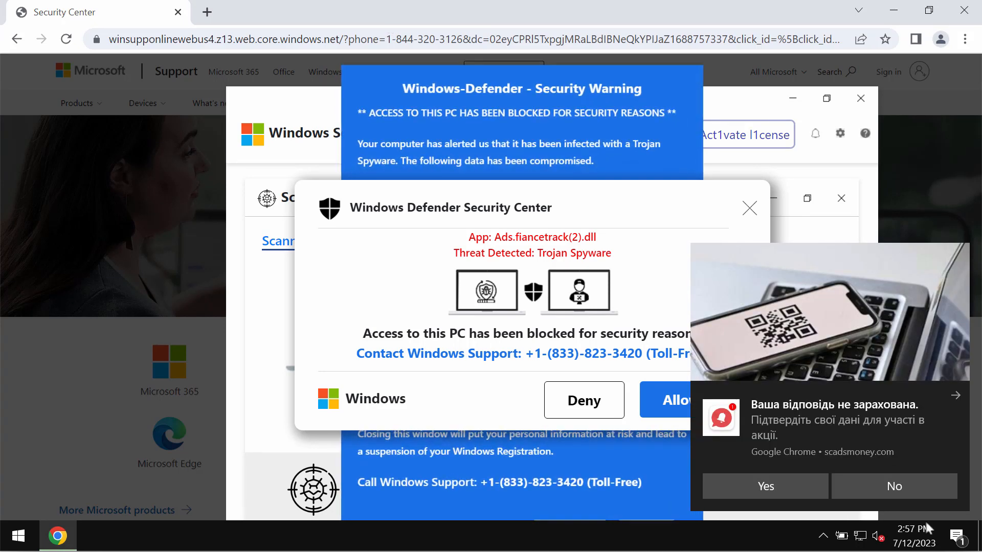
- Close the Chrome window showing the fake Windows Defender security alert
left_click(956, 536)
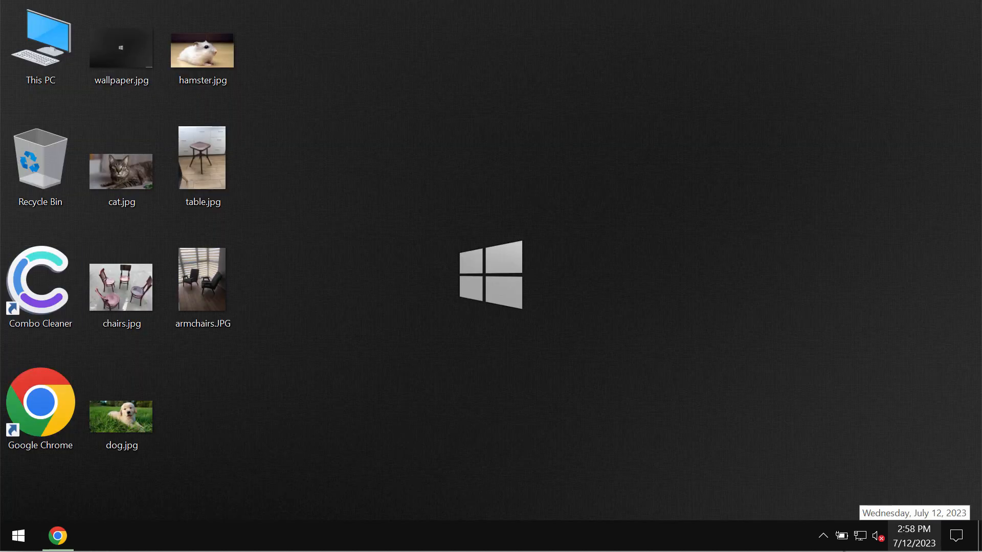
- Launch Combo Cleaner from its desktop shortcut
double_click(39, 281)
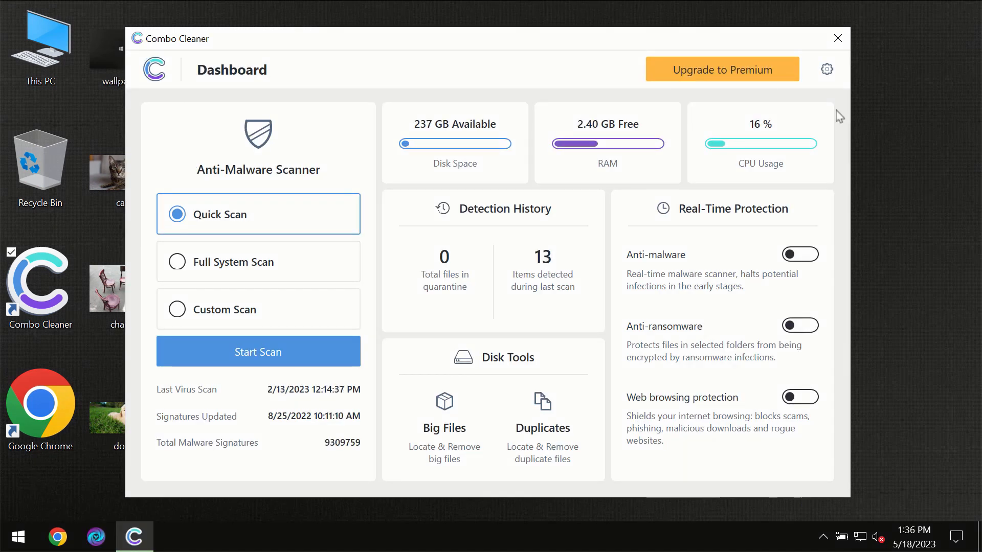
mouse_move(614, 61)
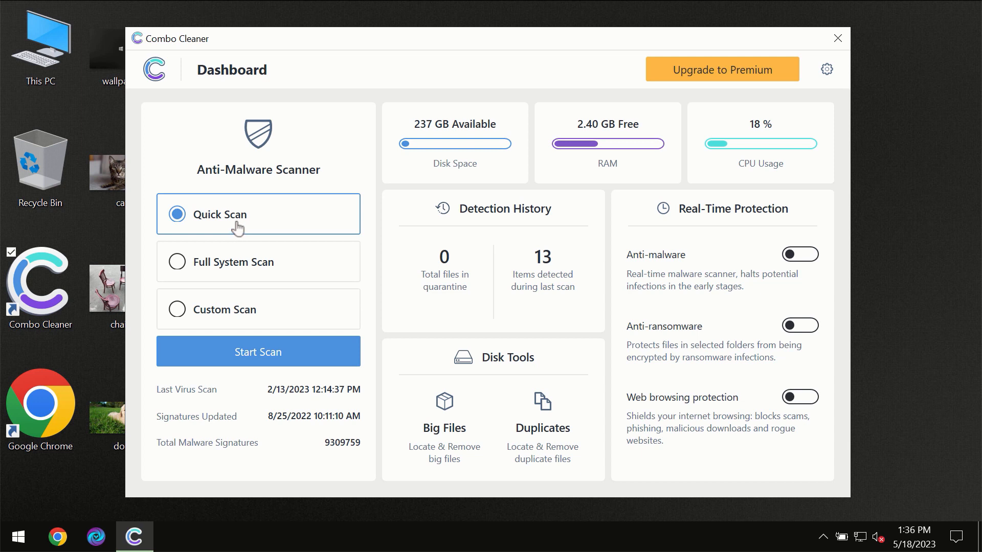
mouse_move(251, 351)
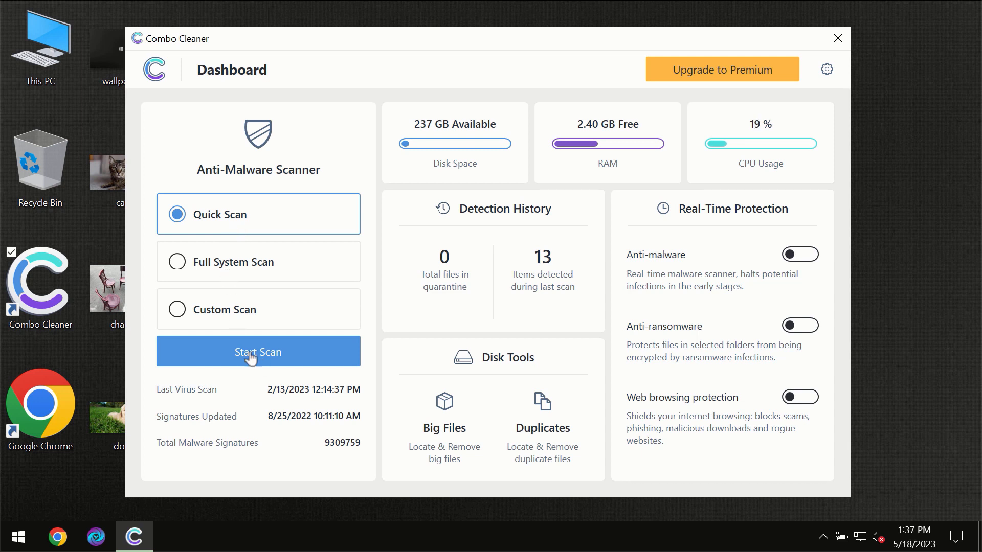
- Start the Quick Scan from the Combo Cleaner dashboard
left_click(257, 351)
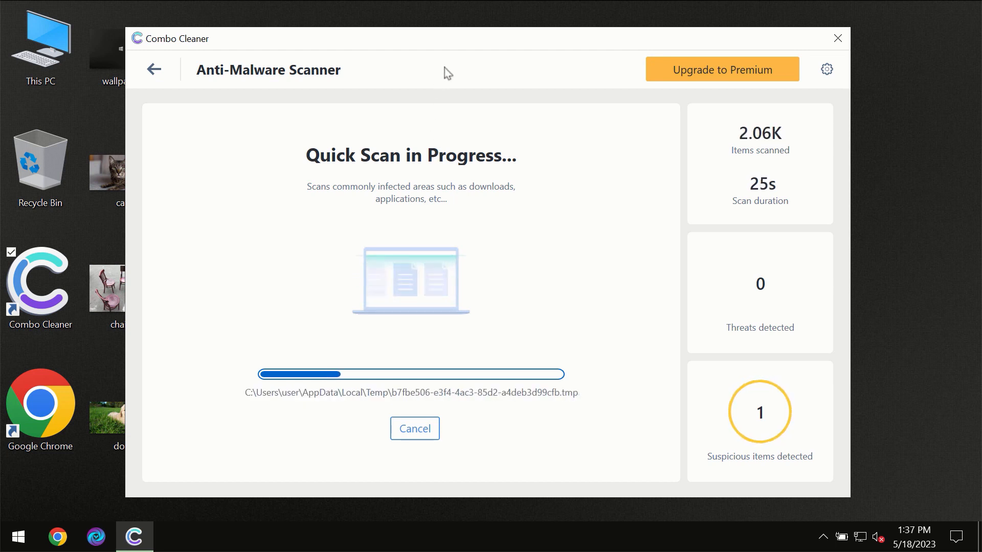
mouse_move(463, 59)
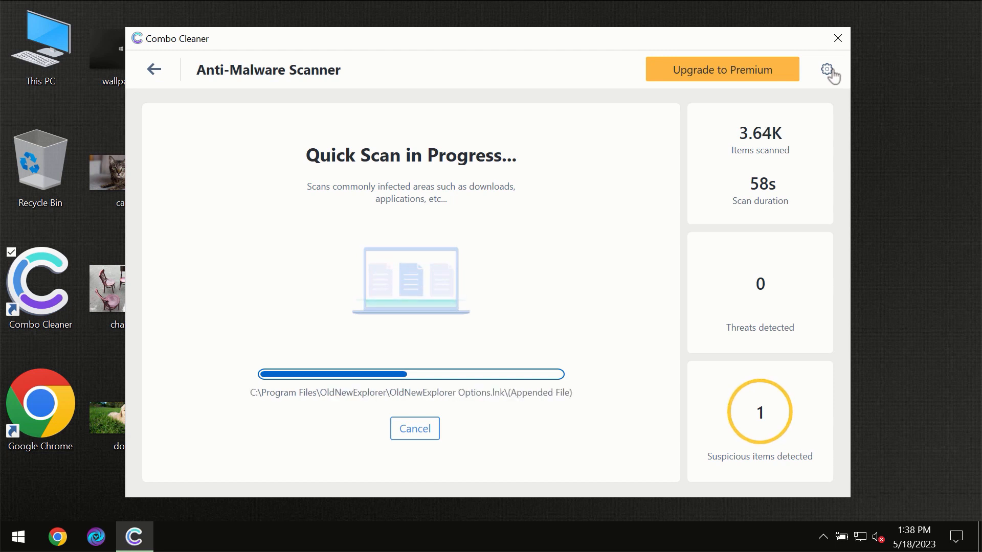
- View the empty Anti-Ransomware protected folders list in settings, then return to the dashboard
left_click(826, 69)
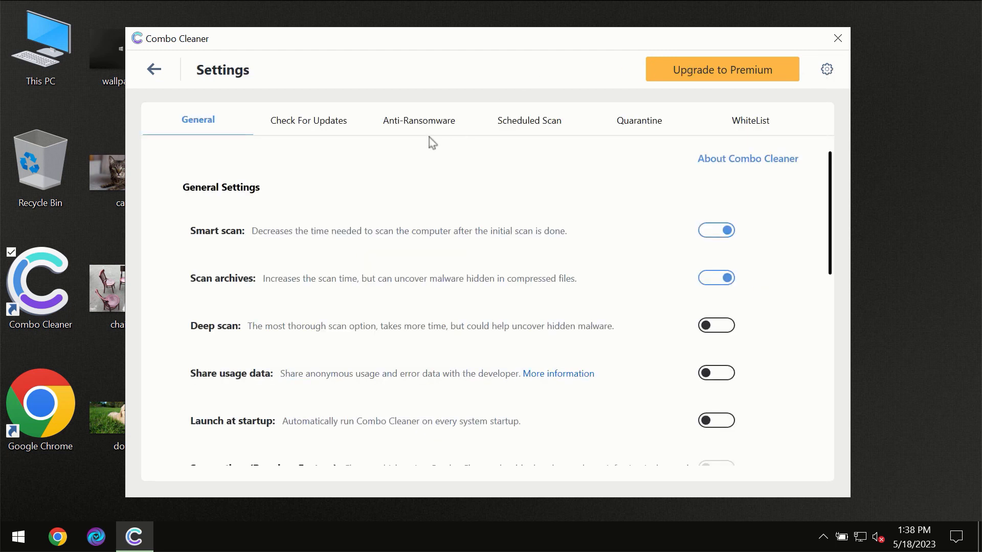
mouse_move(414, 131)
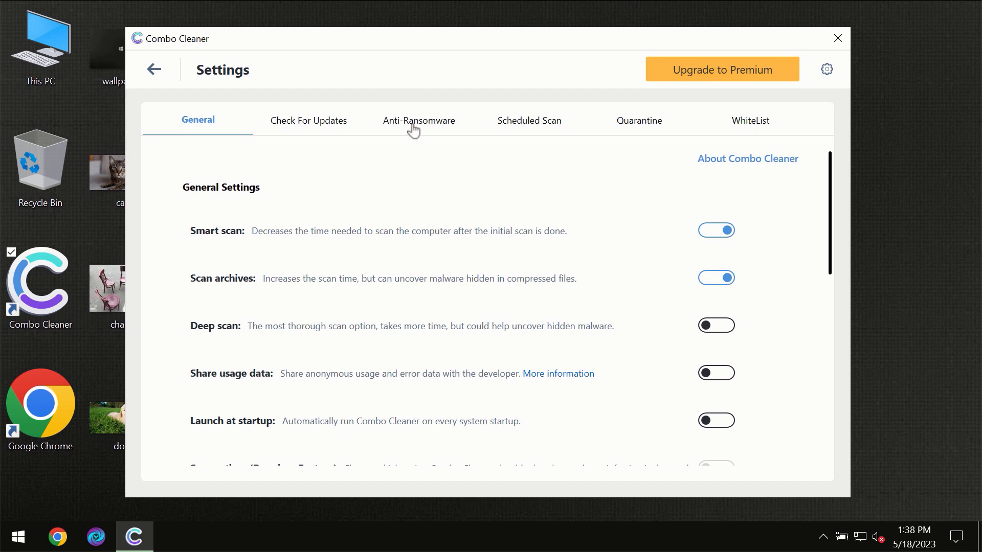
left_click(418, 120)
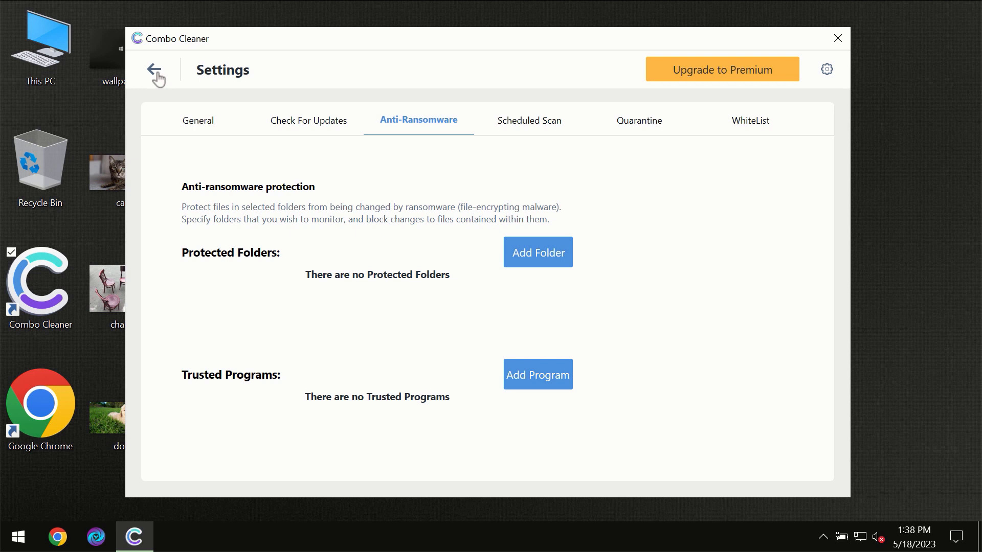
left_click(156, 69)
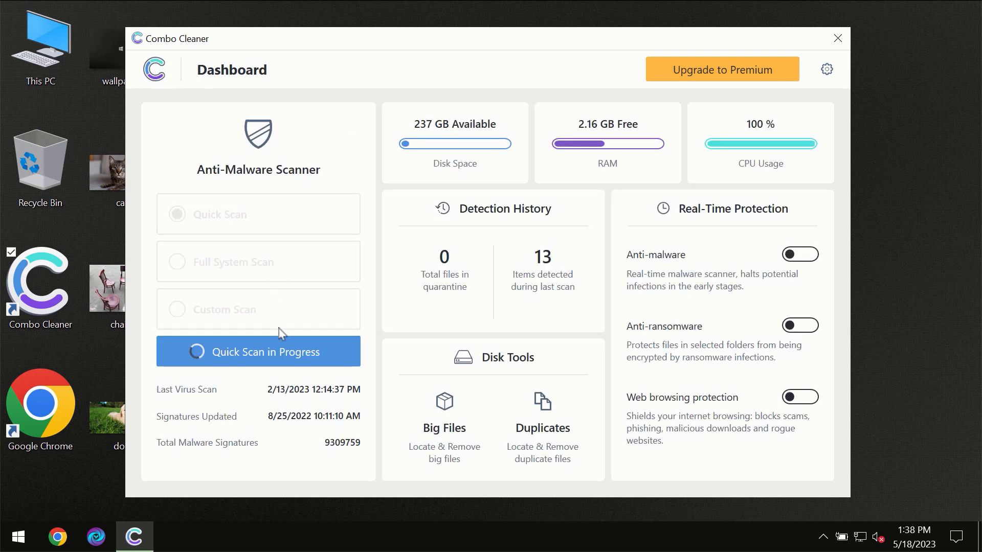
- Watch the Quick Scan finish with one spam threat, then open Upgrade to Premium
left_click(257, 351)
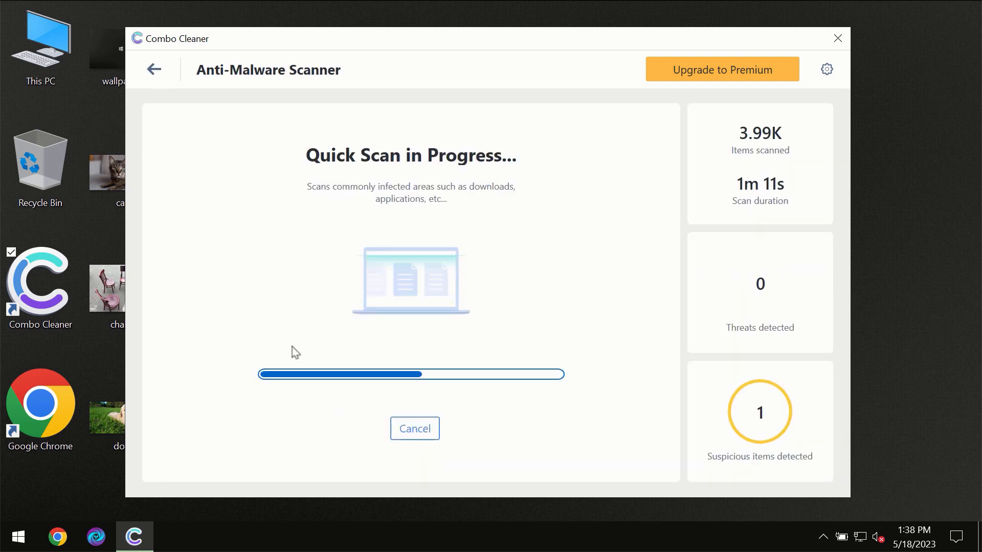
mouse_move(483, 204)
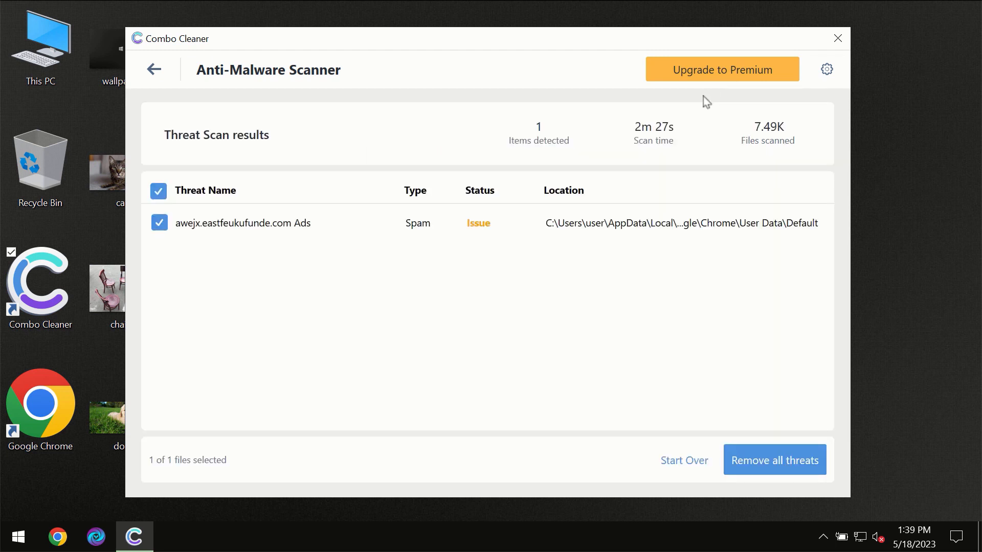
left_click(721, 69)
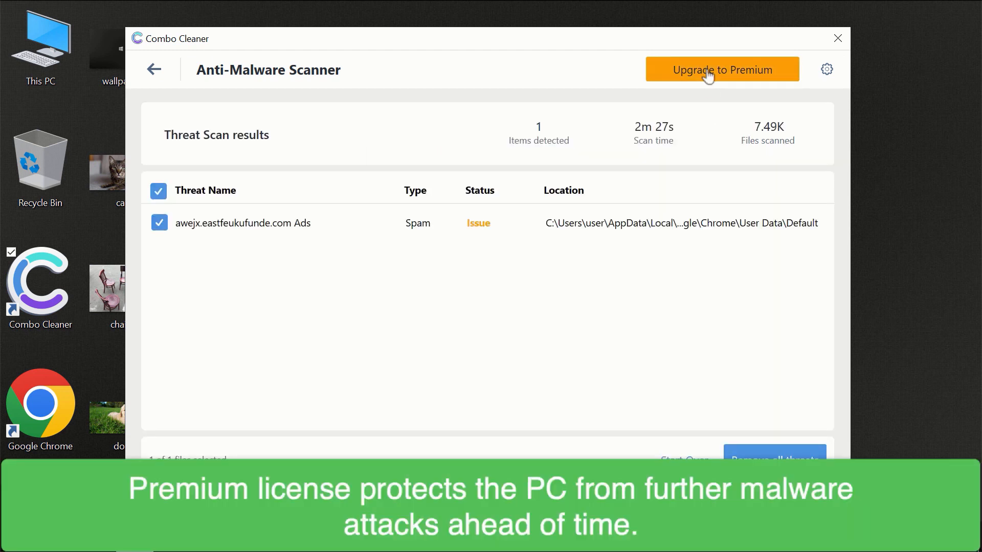
left_click(721, 69)
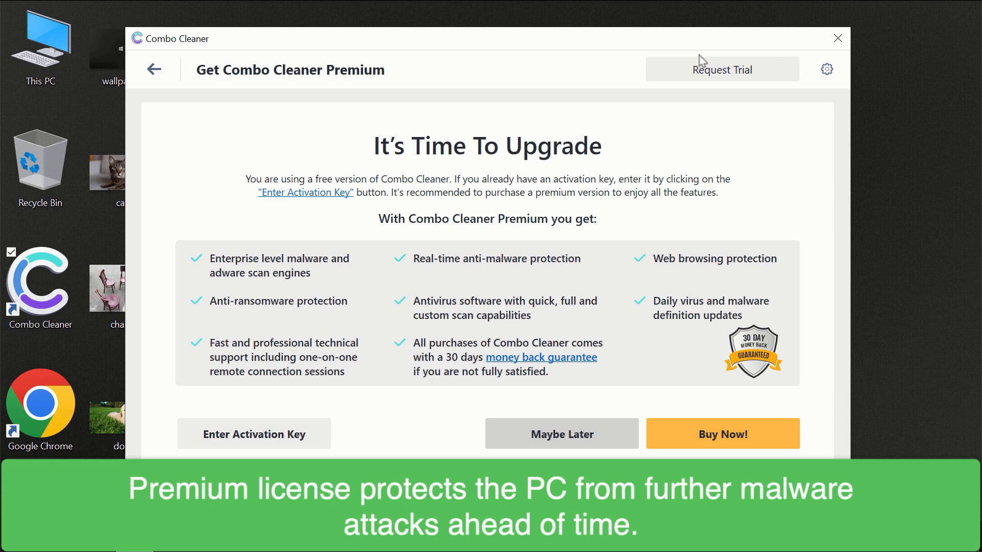